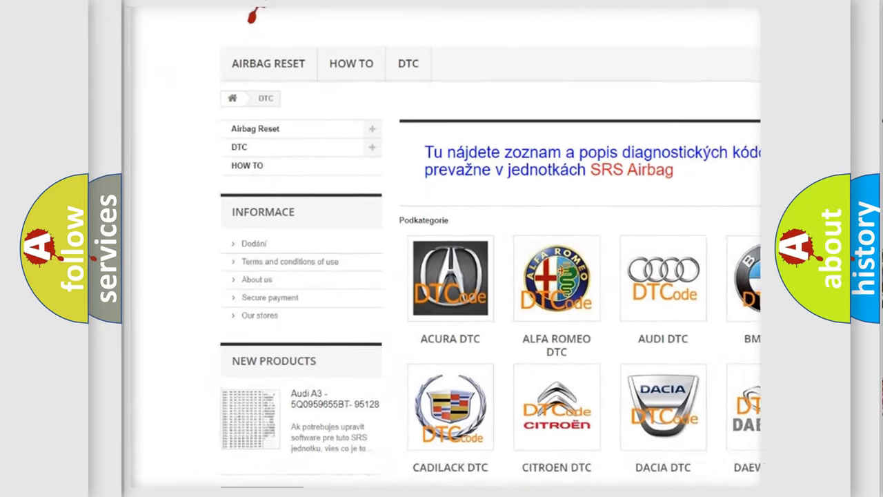
pyautogui.scroll(-3)
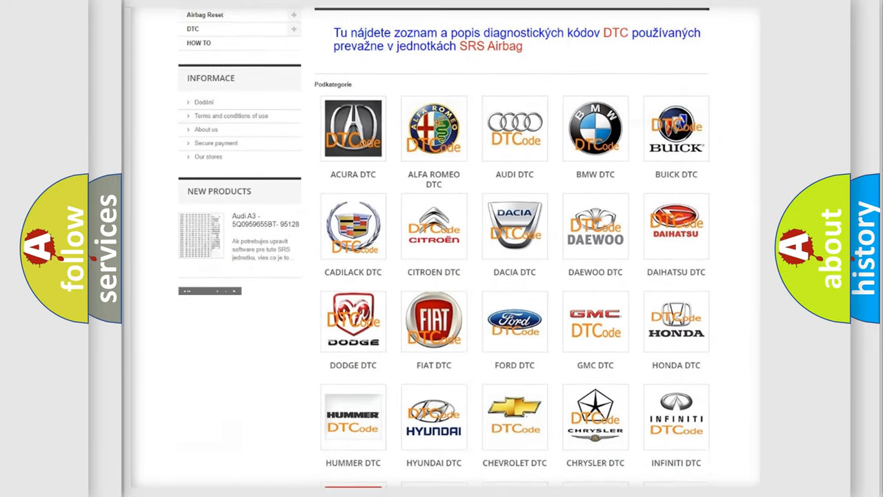
pyautogui.scroll(-3)
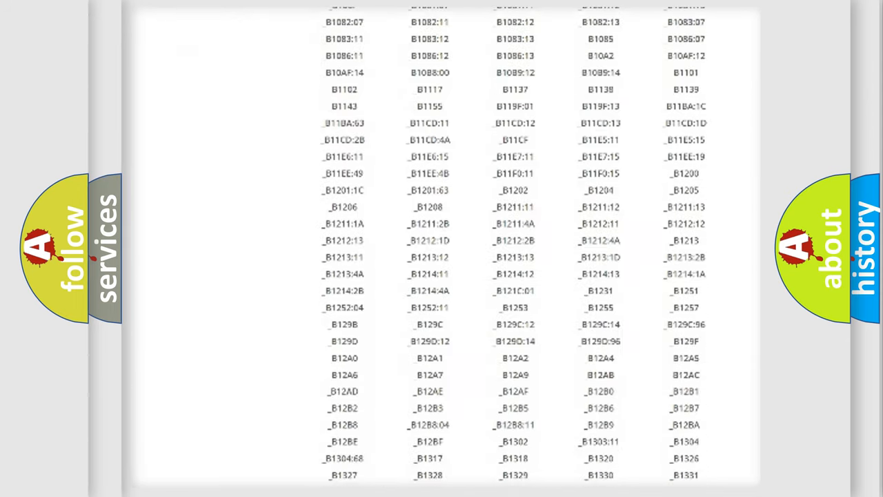
pyautogui.scroll(-3)
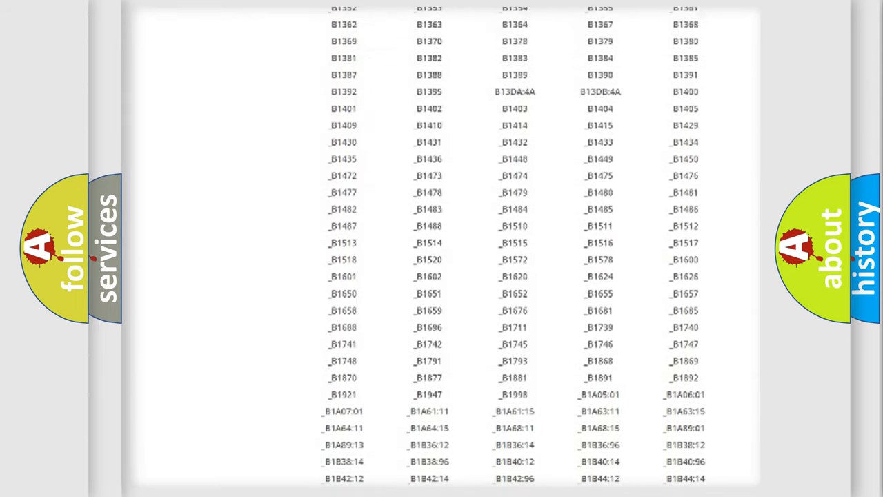